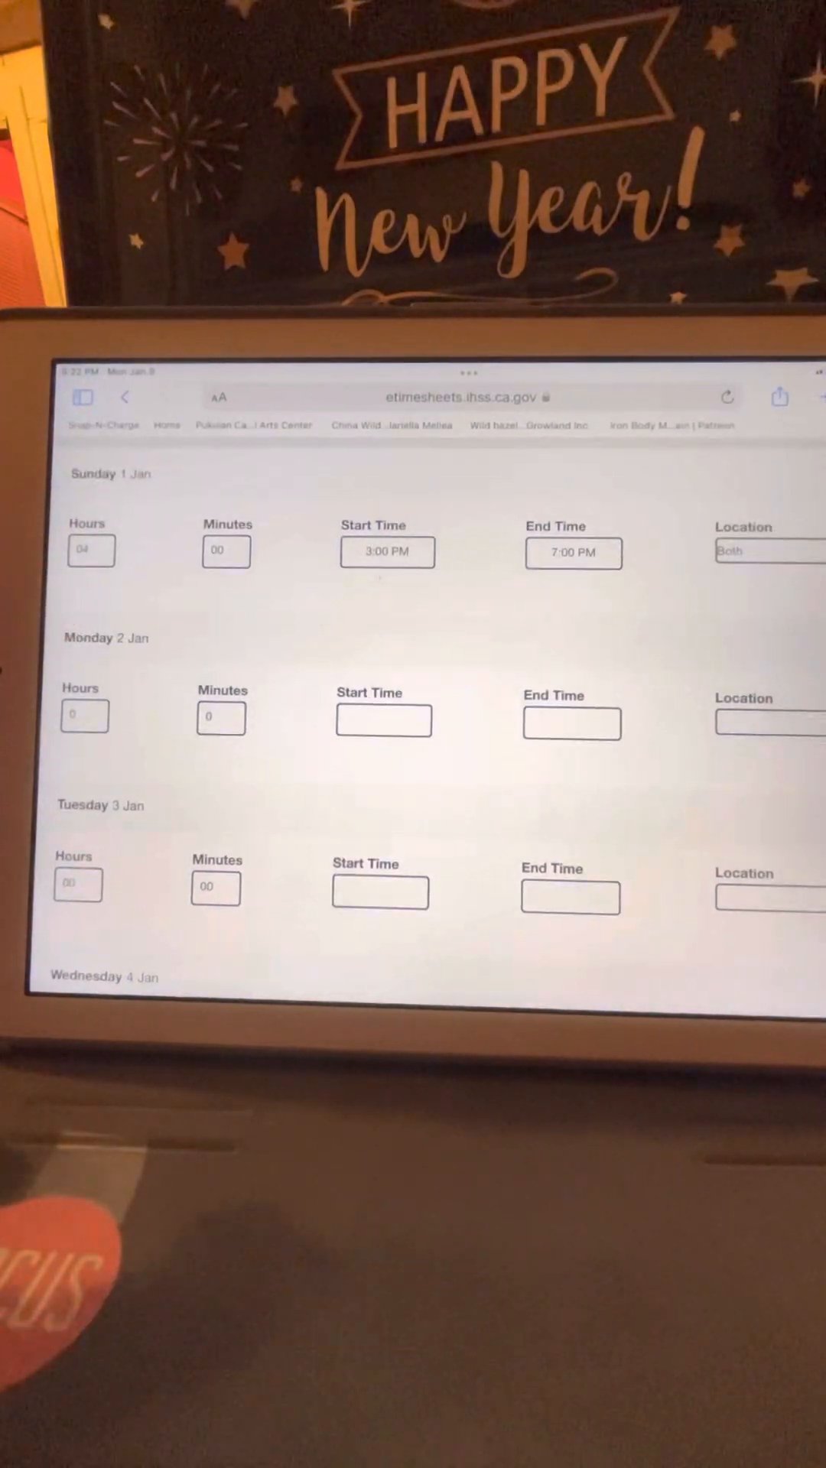
Fill Monday 2 Jan's Hours with 04 and Minutes with 15 using the keypad.
left_click(84, 716)
type("15")
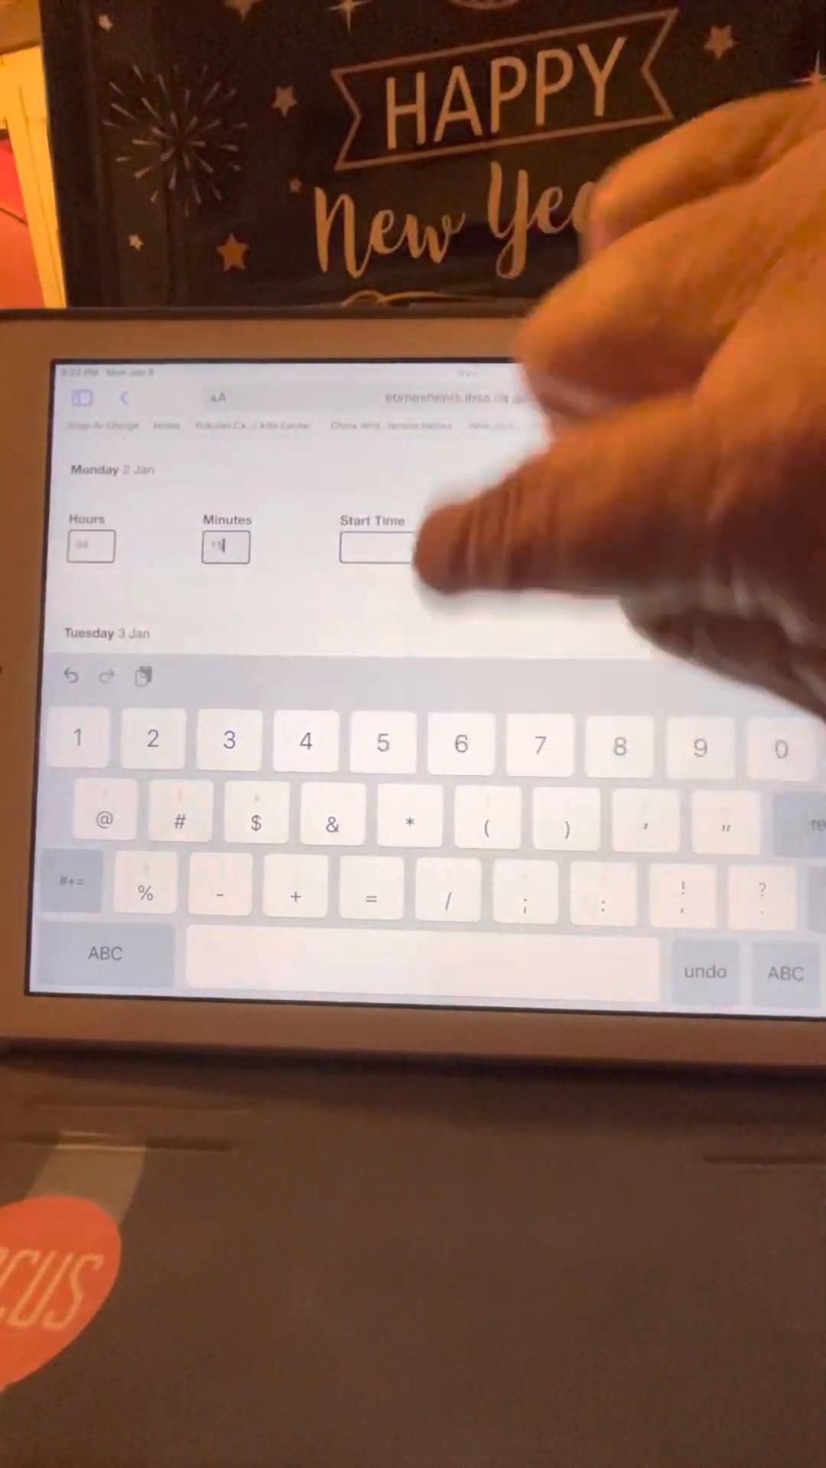
Pick 3:00 PM in the time picker for Monday 2 Jan's start time.
left_click(380, 546)
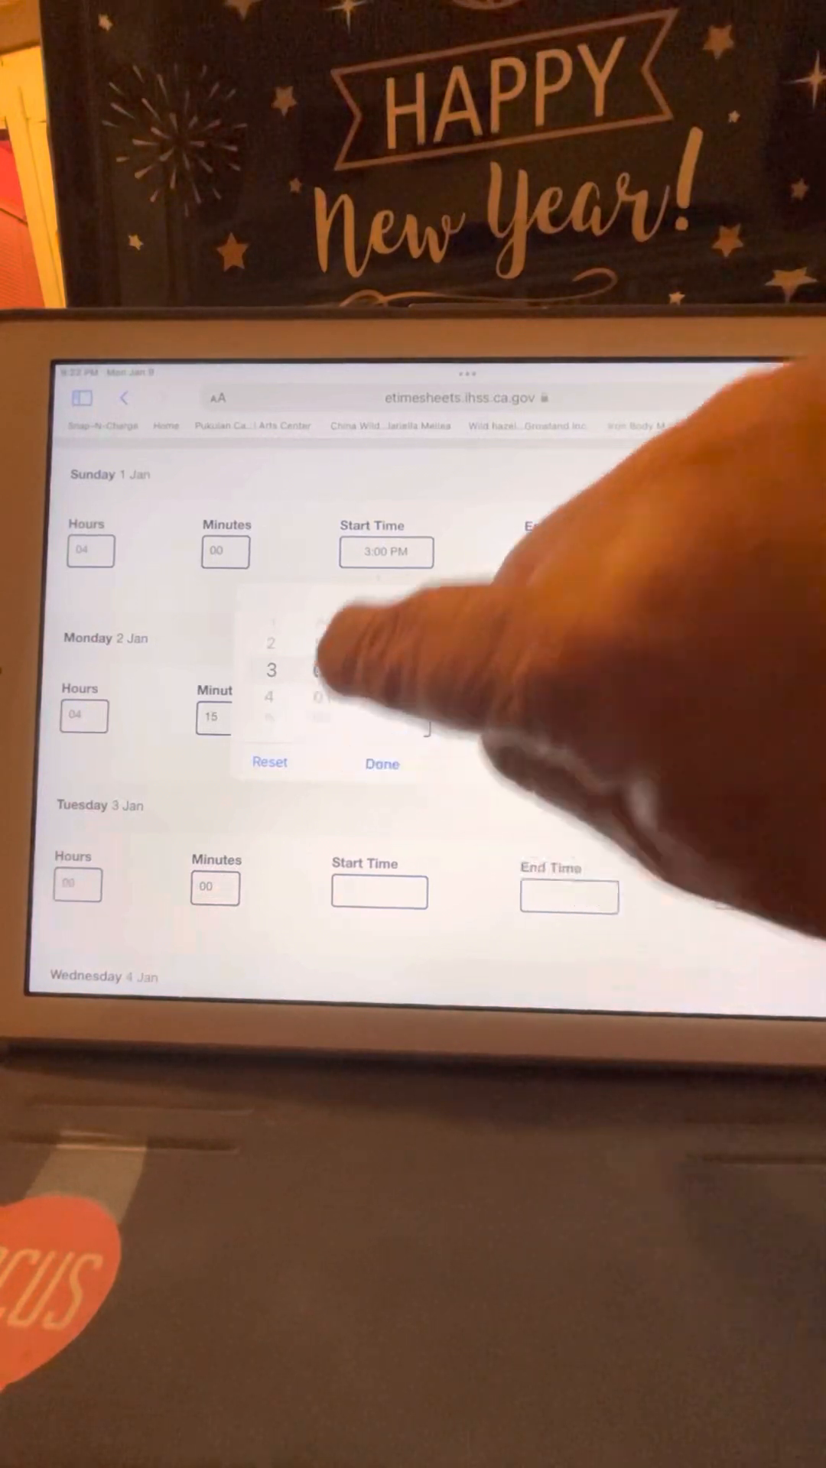
left_click(383, 765)
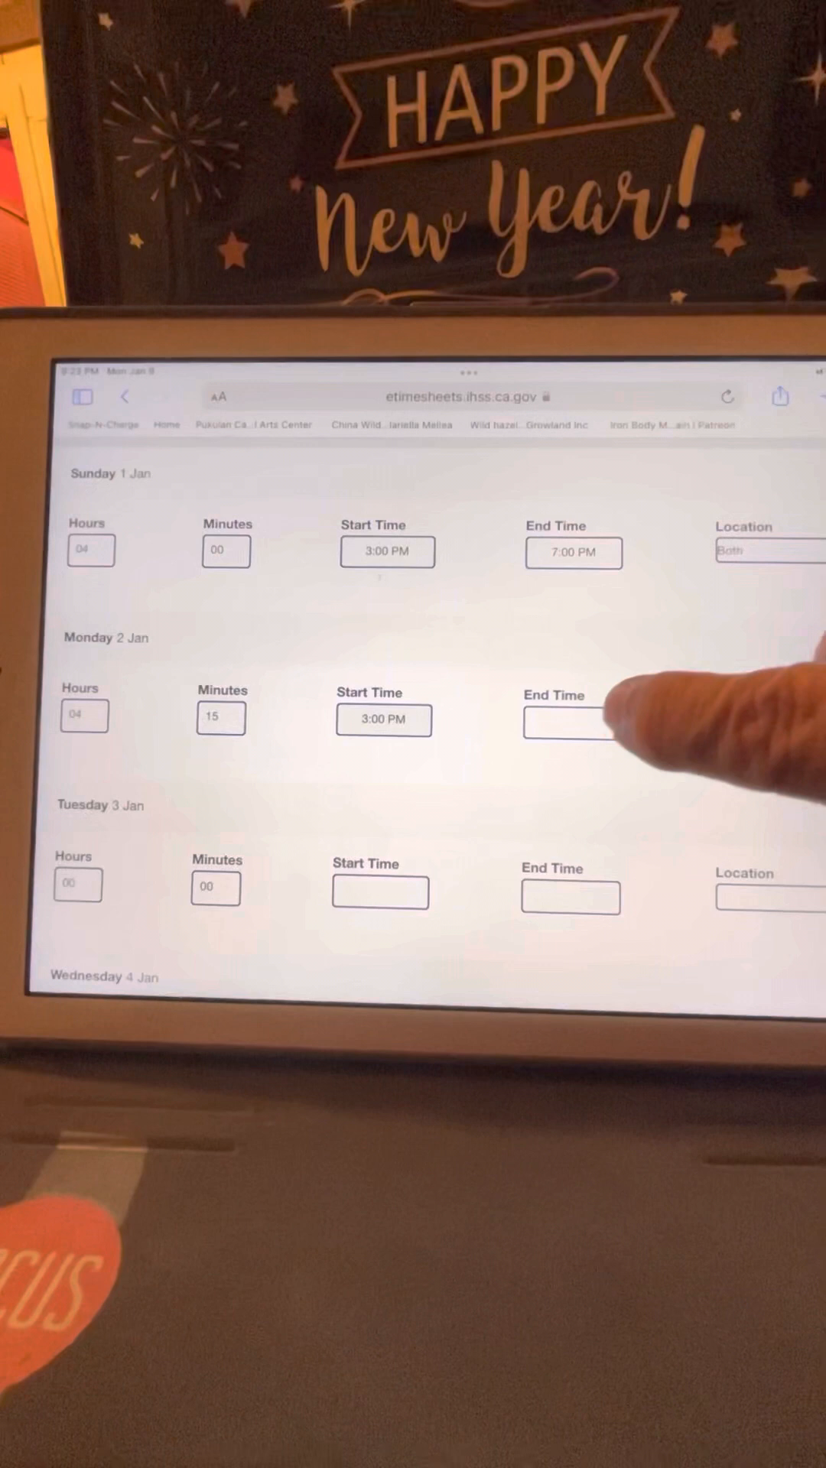
Close Monday's end-time picker without a value, leaving a red validation error.
left_click(572, 723)
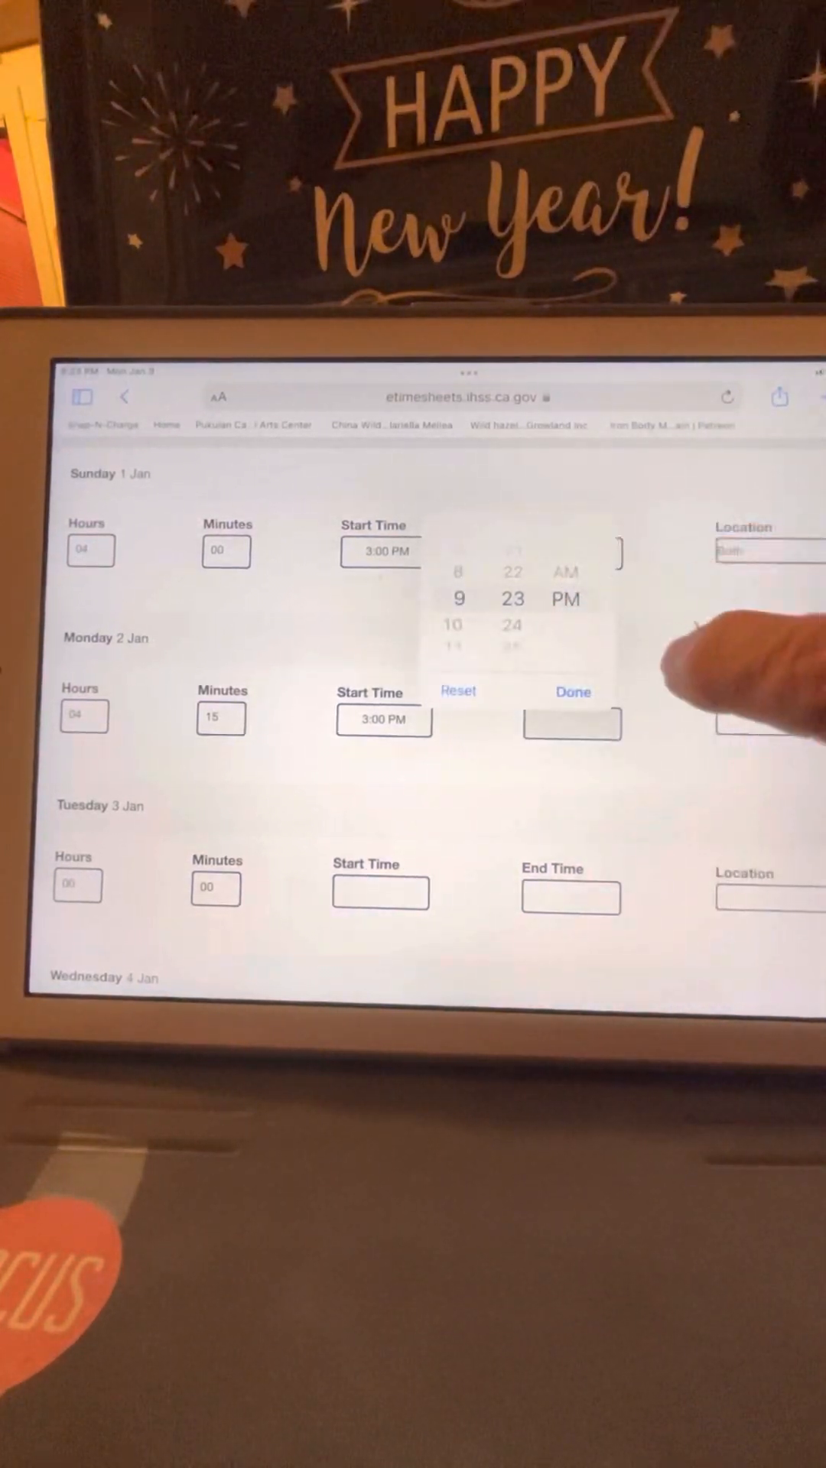
left_click(572, 692)
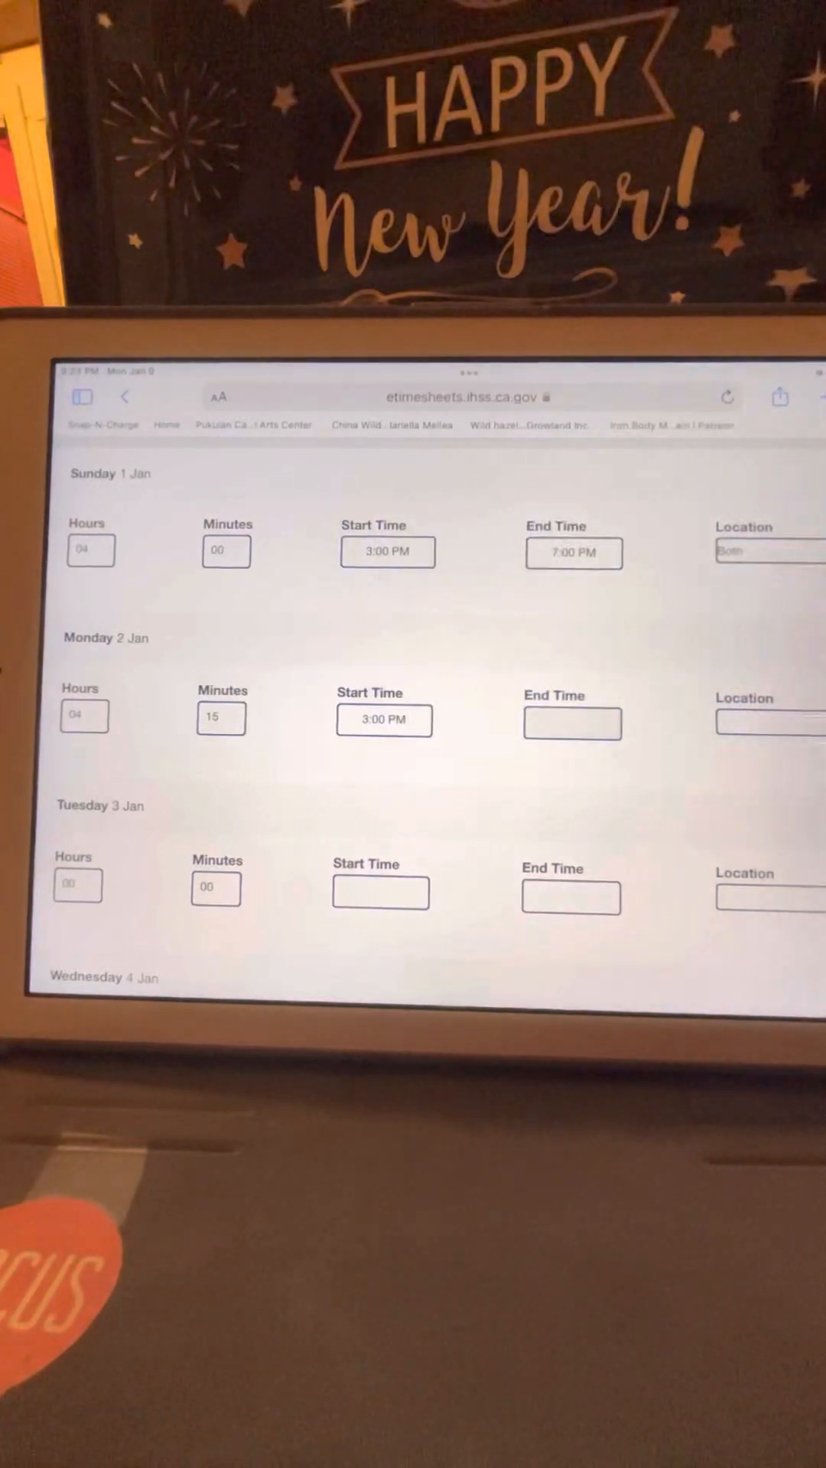
left_click(571, 723)
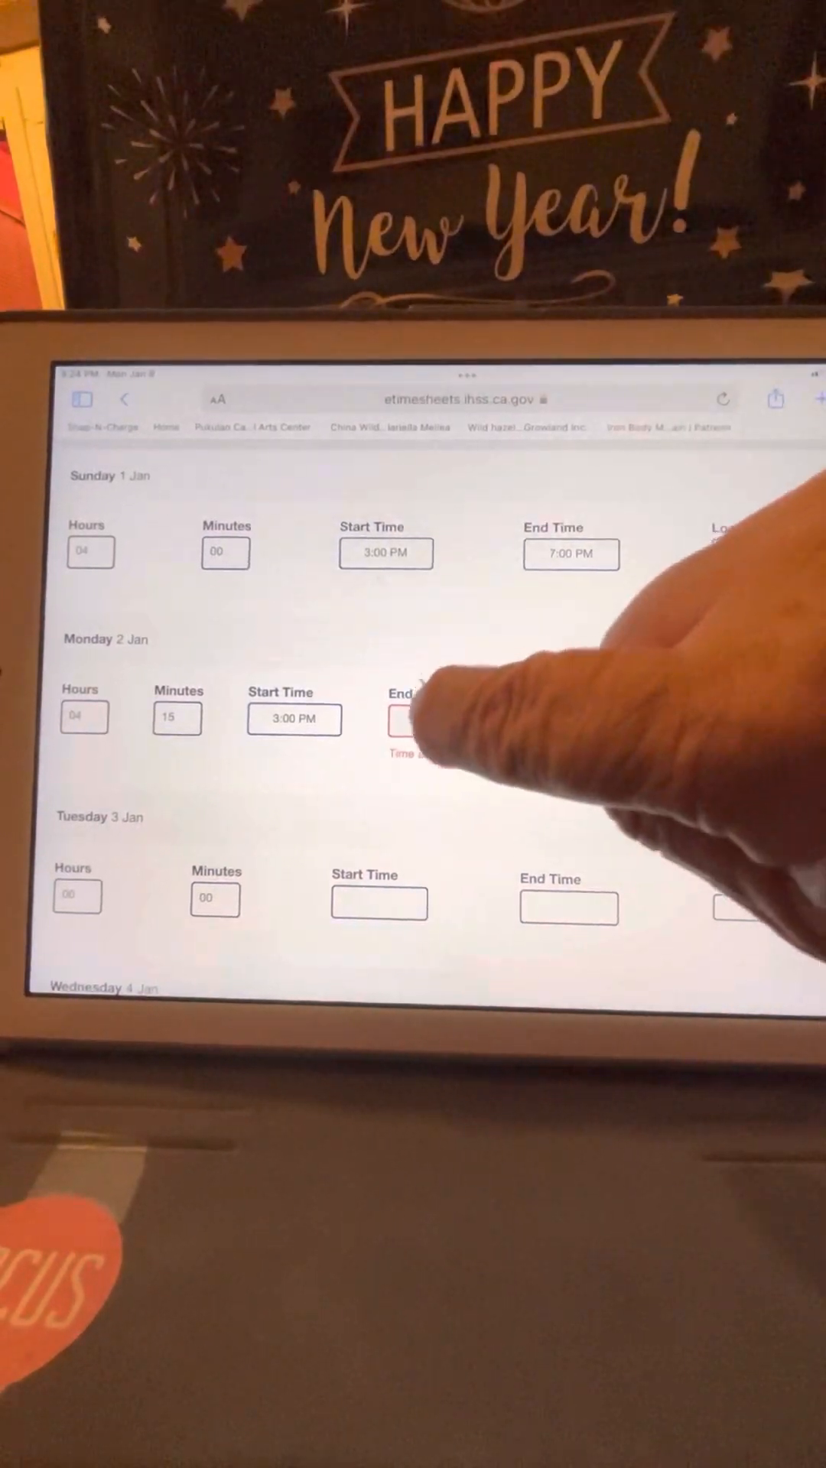
Set Monday 2 Jan's end time to 7:15 PM and bring up its Location options.
left_click(412, 721)
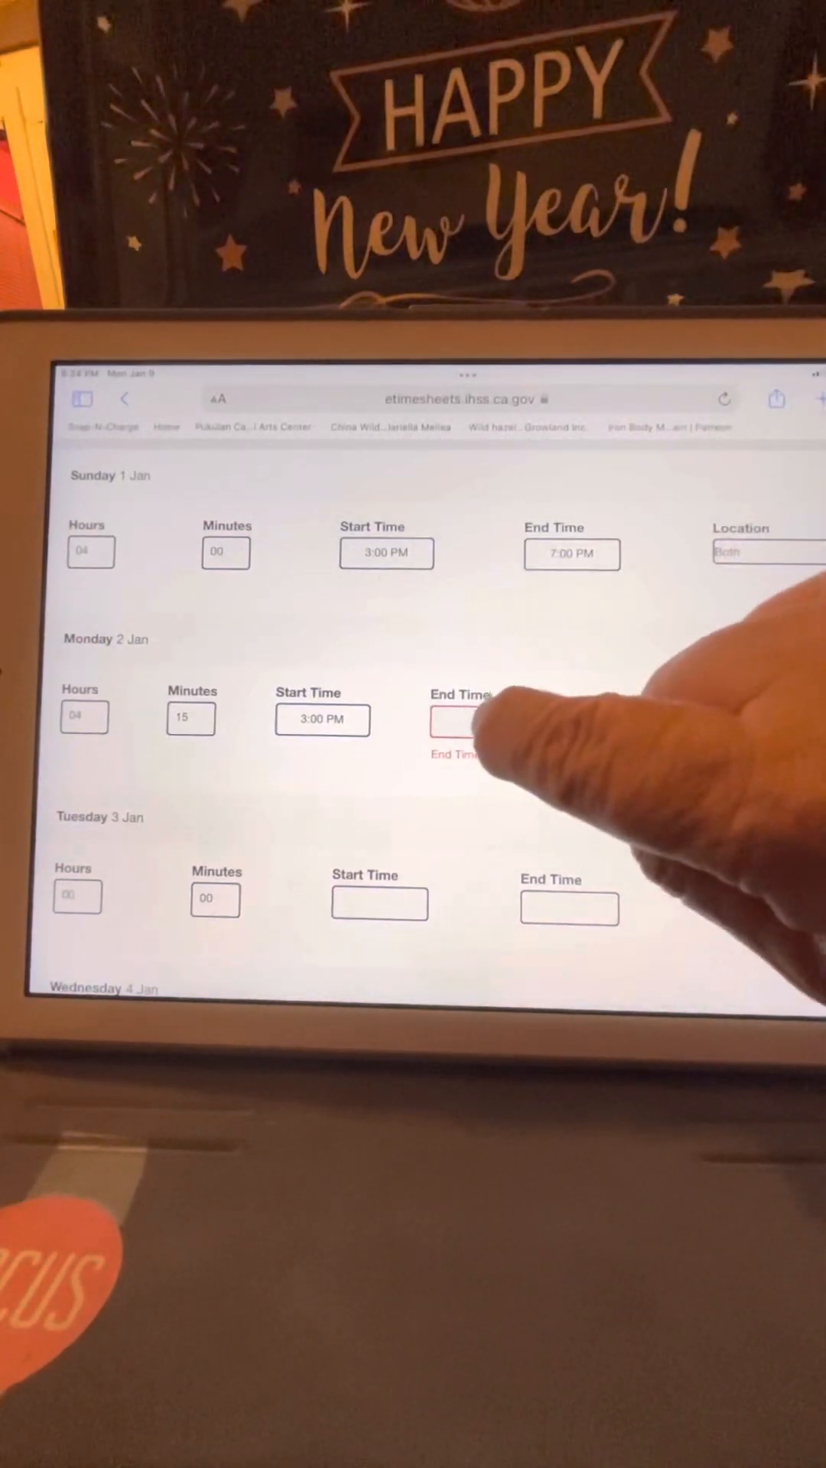
left_click(459, 719)
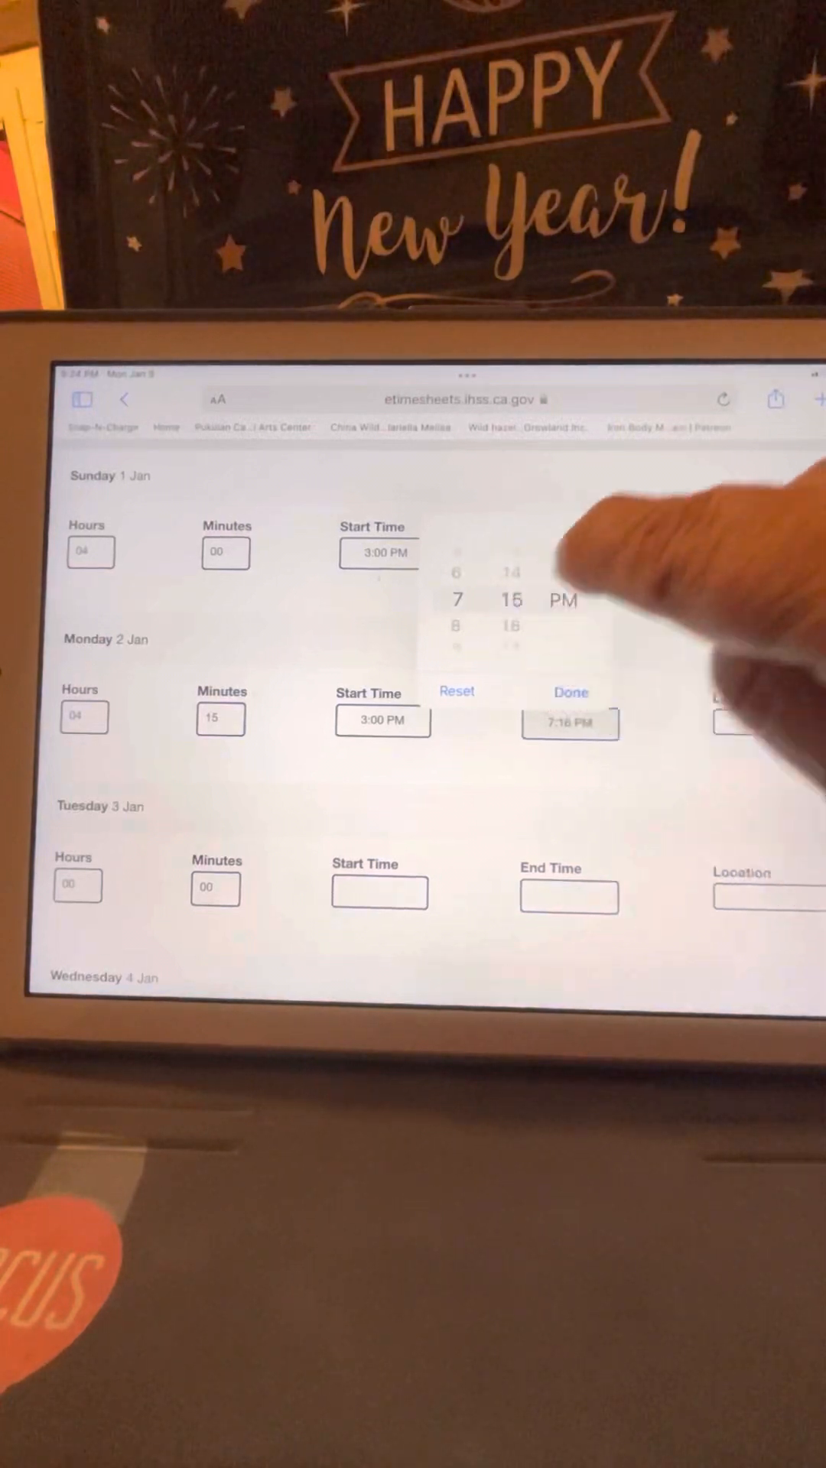
left_click(569, 692)
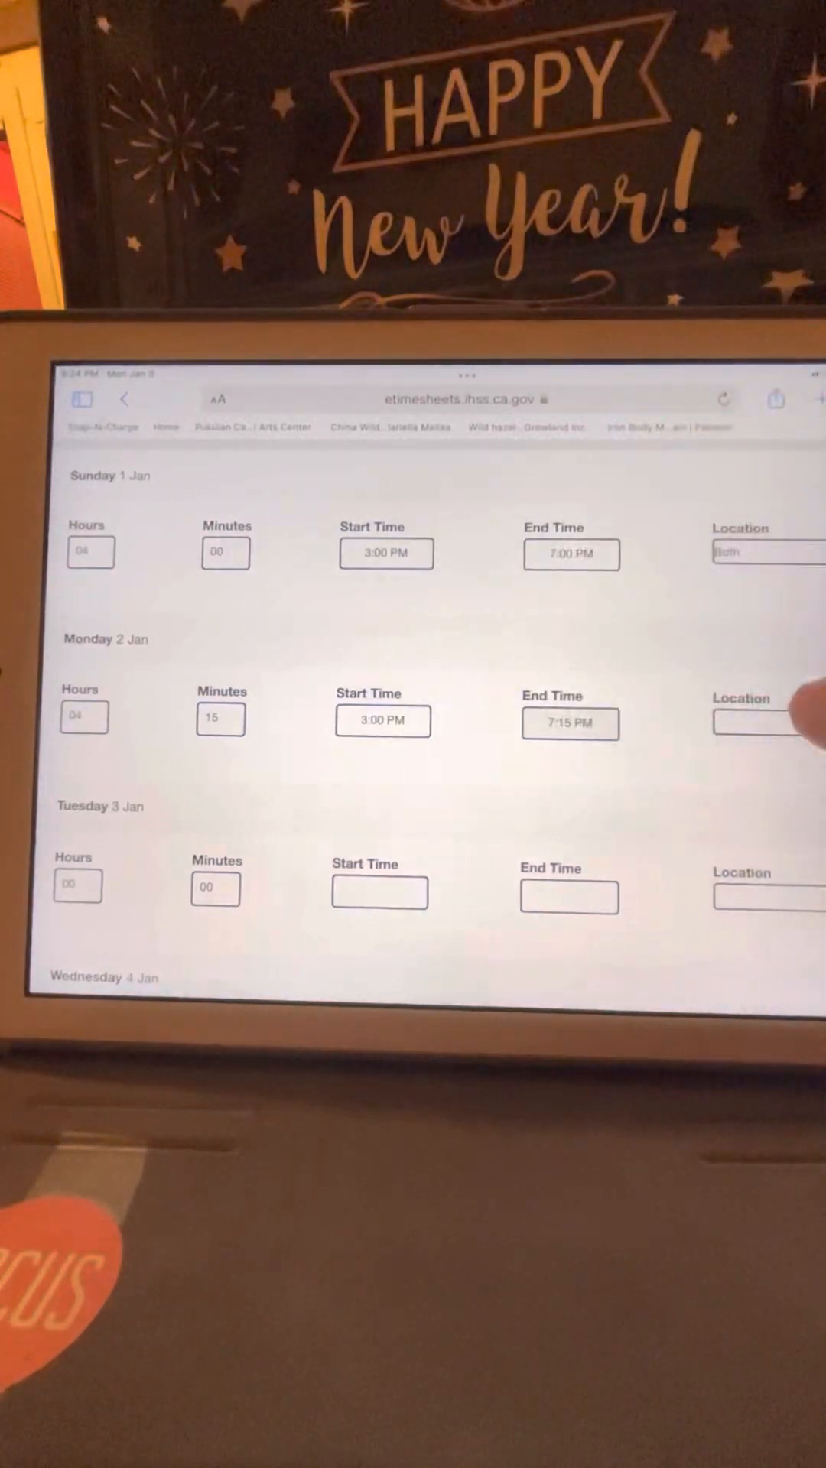
left_click(756, 723)
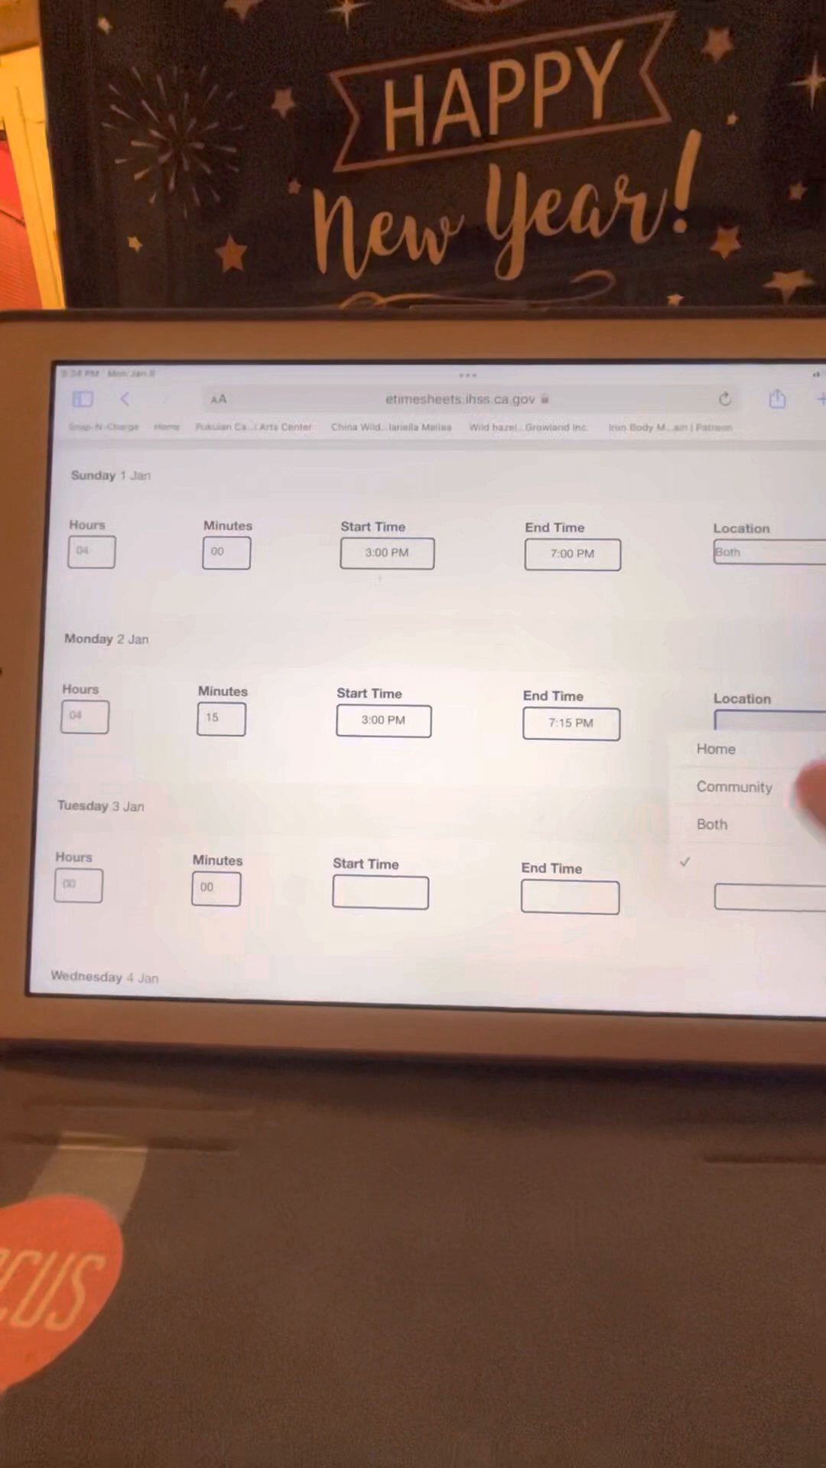